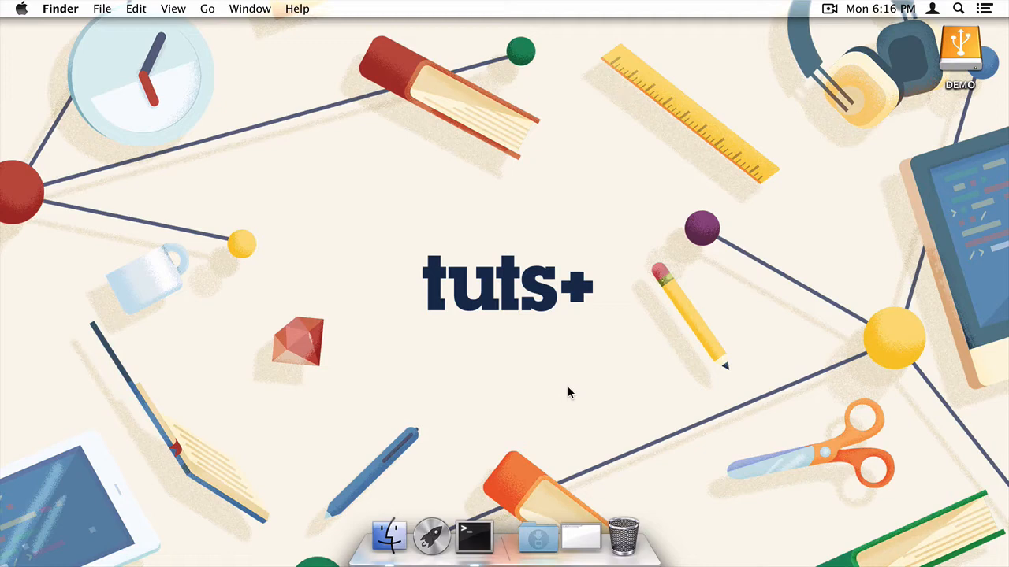
mouse_move(579, 484)
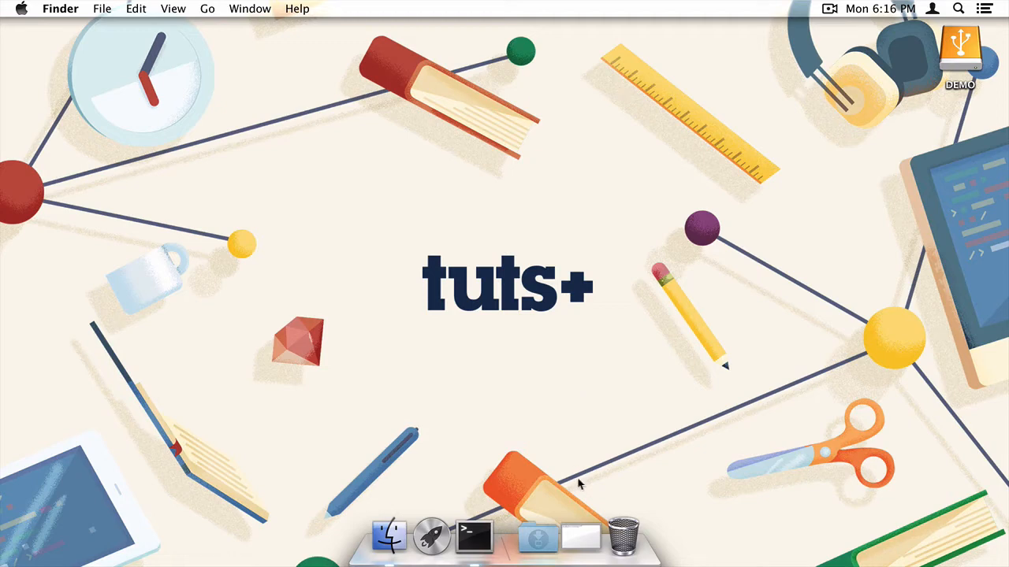
- Launch Terminal from the Dock to get a new bash shell window
left_click(495, 536)
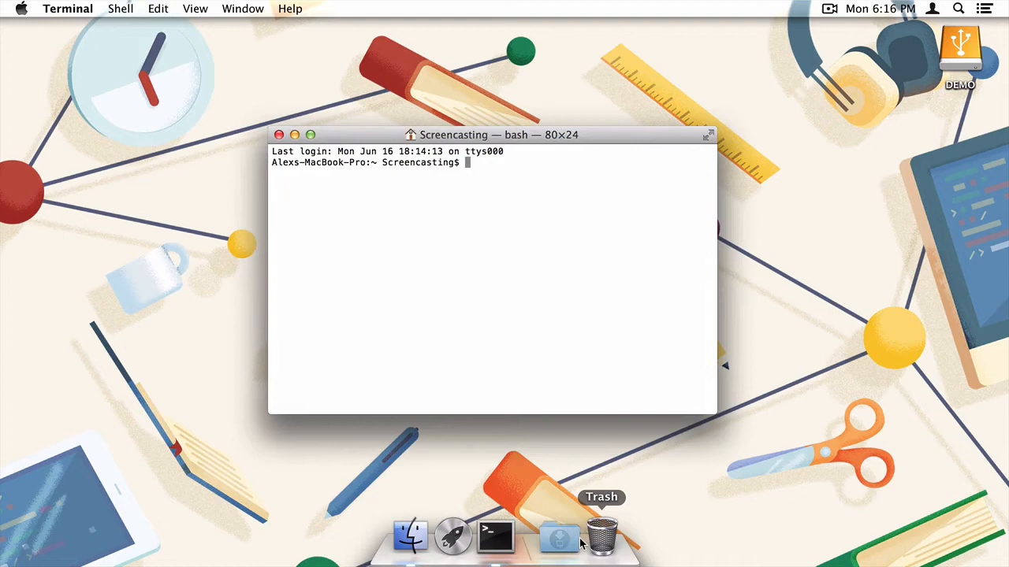
mouse_move(585, 490)
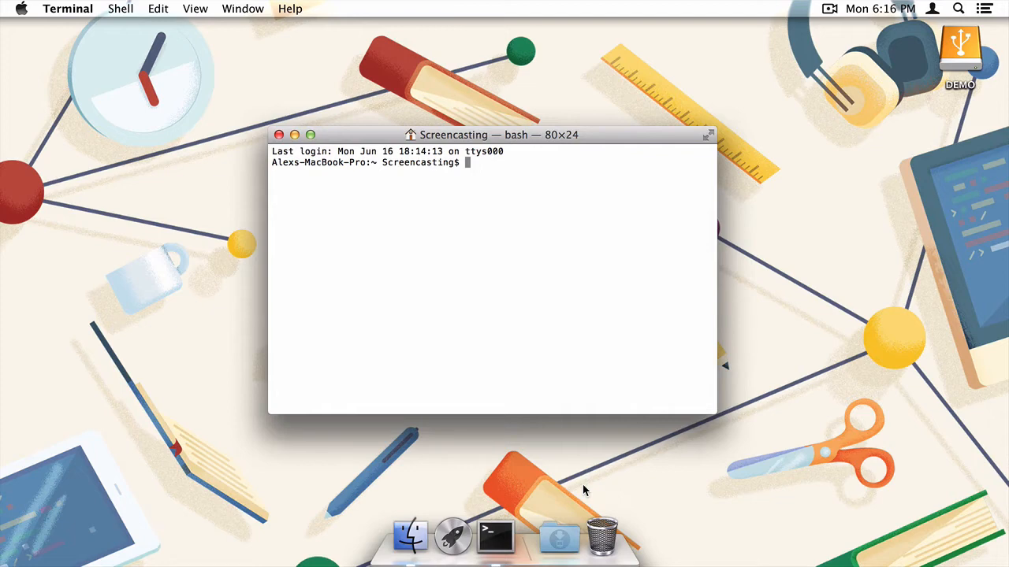
- Run sudo nano /etc/fstab and enter the administrator password
type("sudo nano /e")
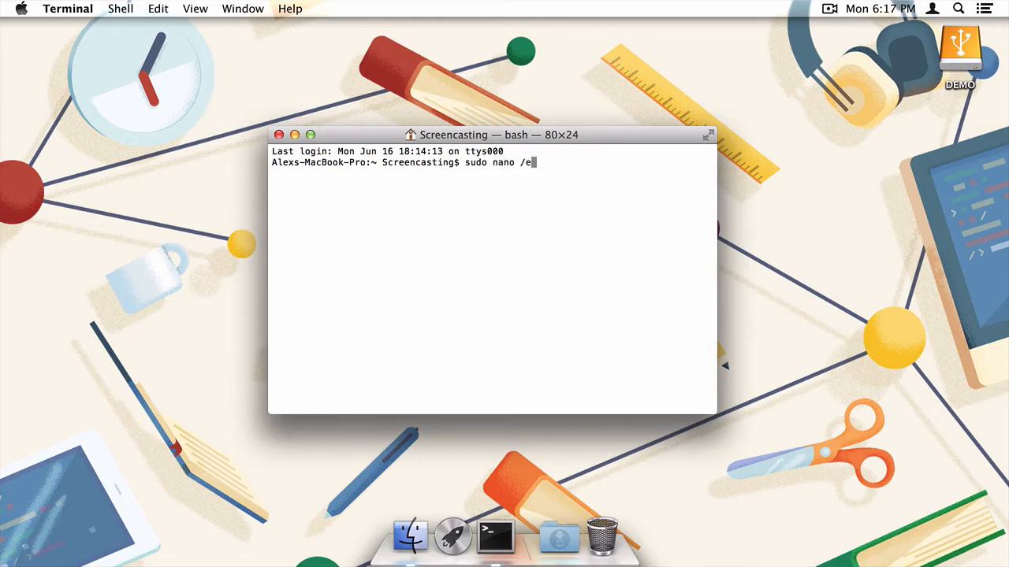
type("tc/fs")
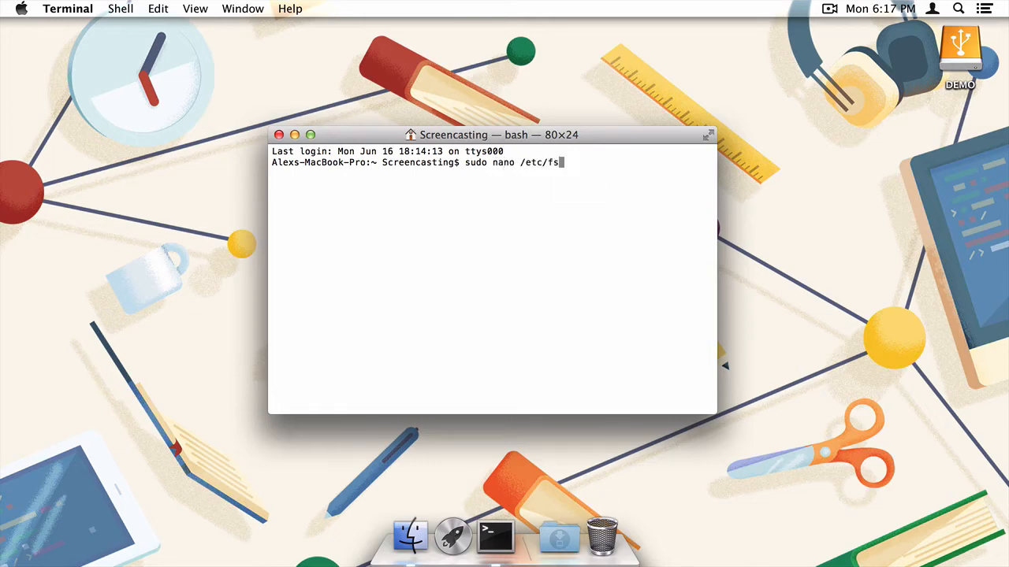
type("tab")
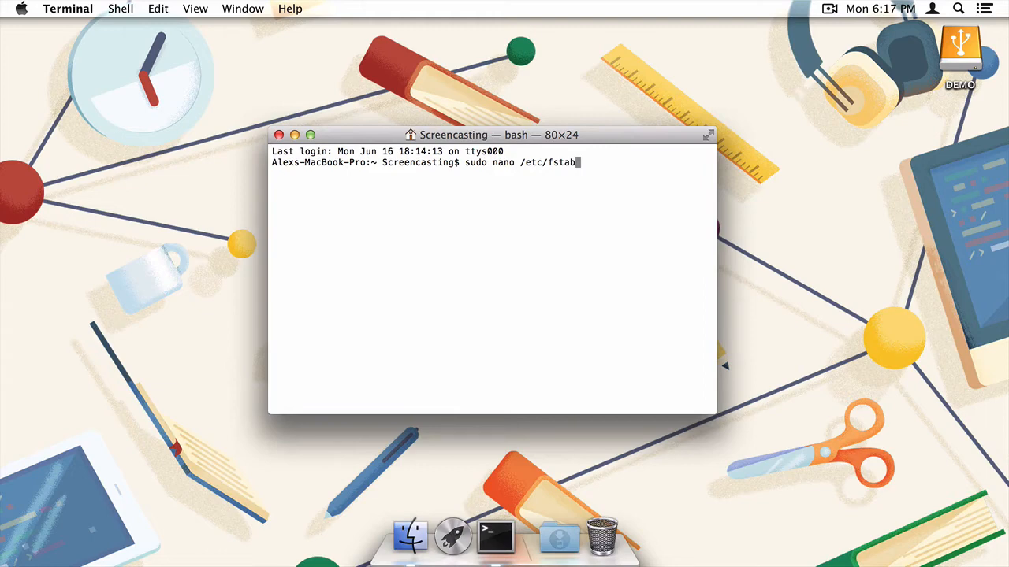
key("Return")
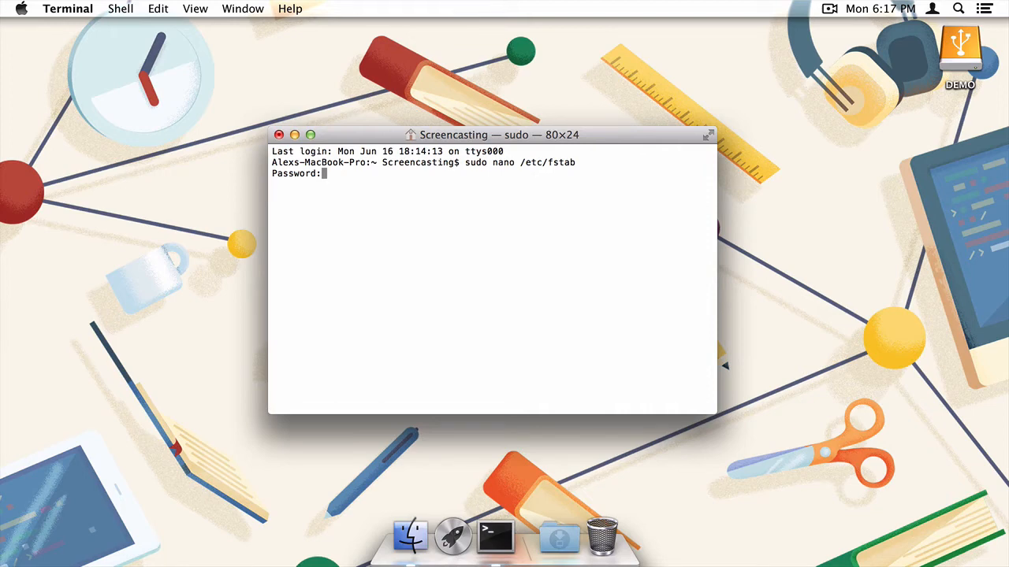
key("Return")
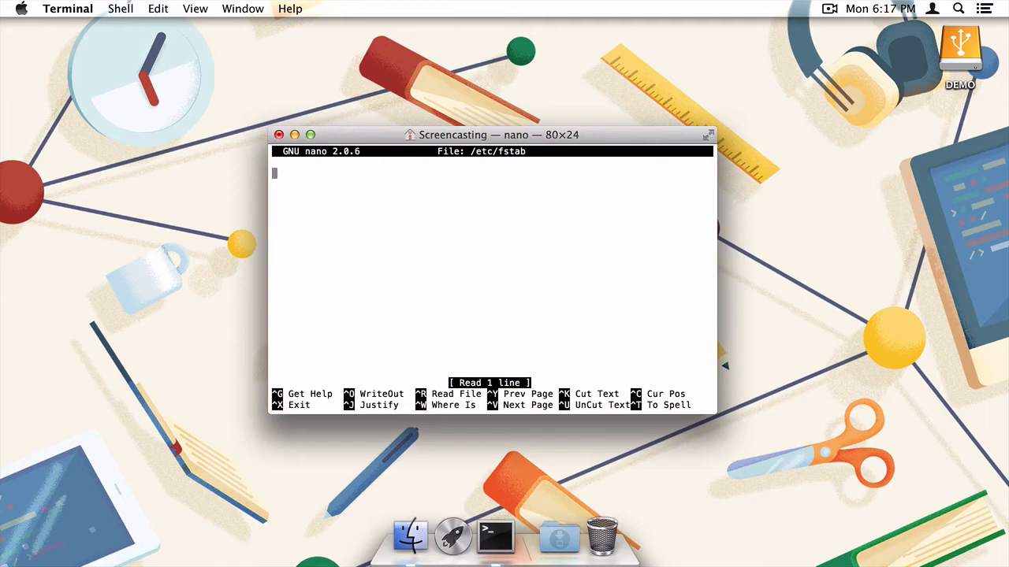
- Start the fstab entry with LABEL= and check the drive name under Finder's Devices
type("LA")
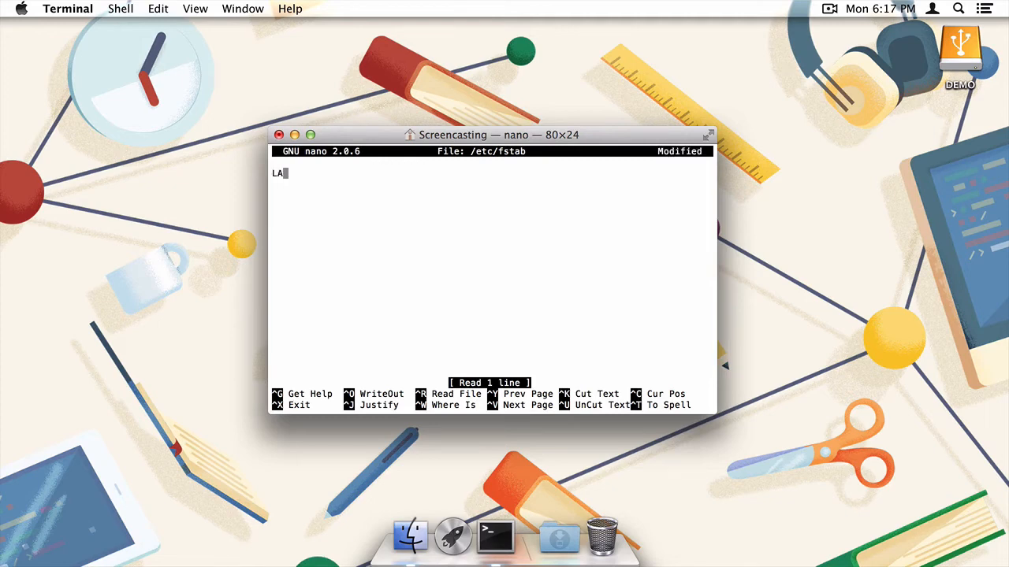
type("BEL")
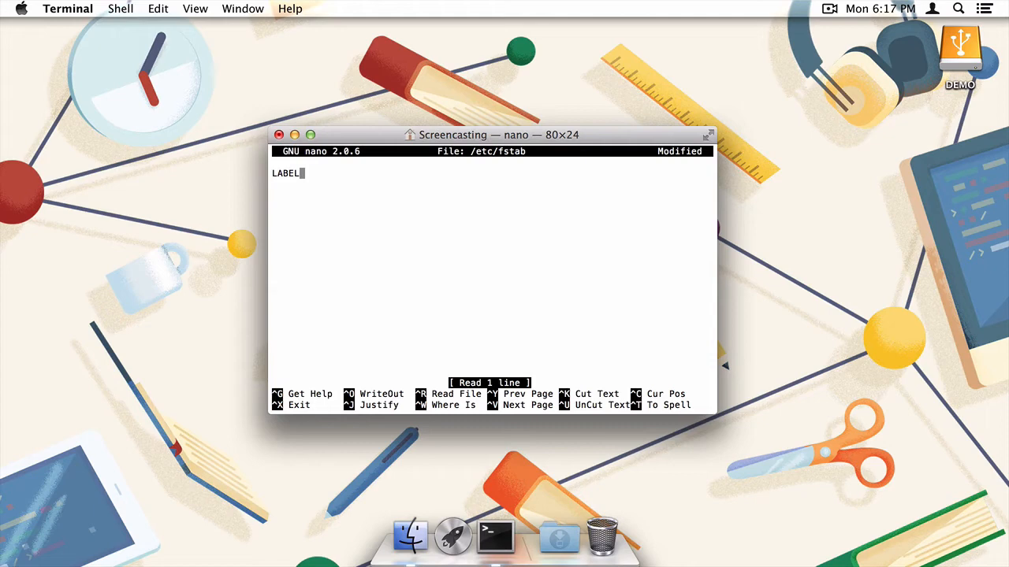
type("=")
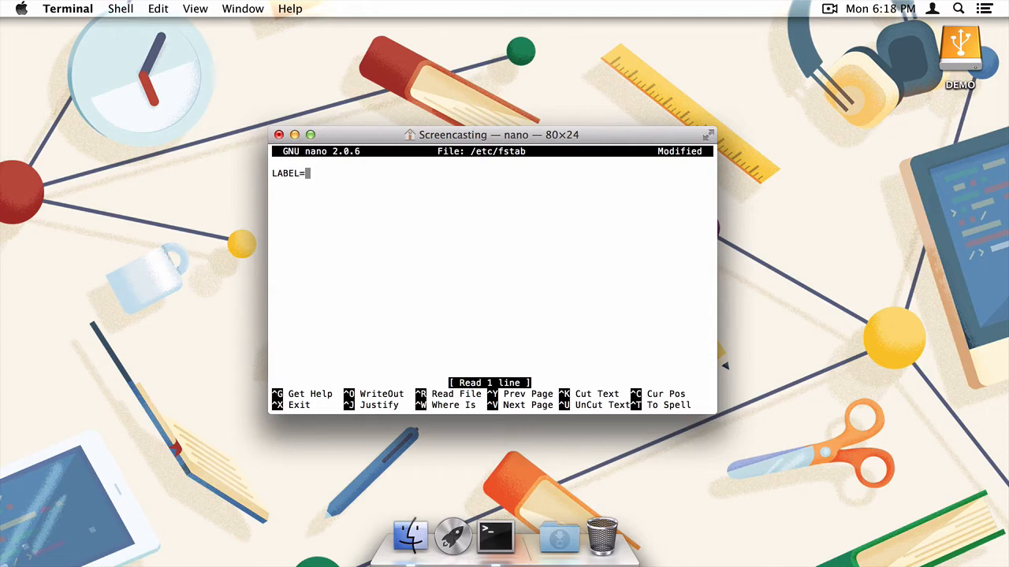
mouse_move(409, 538)
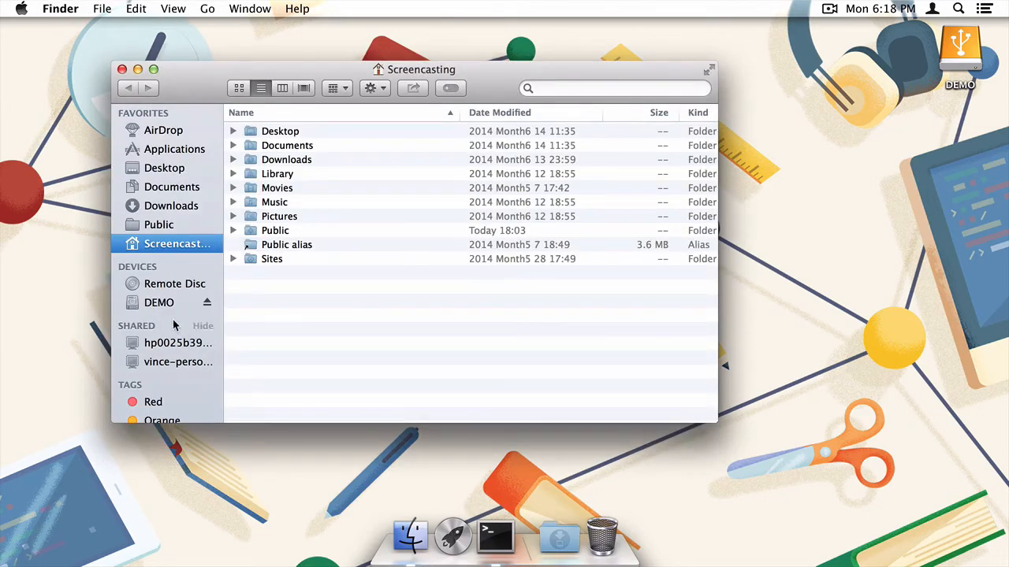
left_click(159, 302)
type("LABEL=")
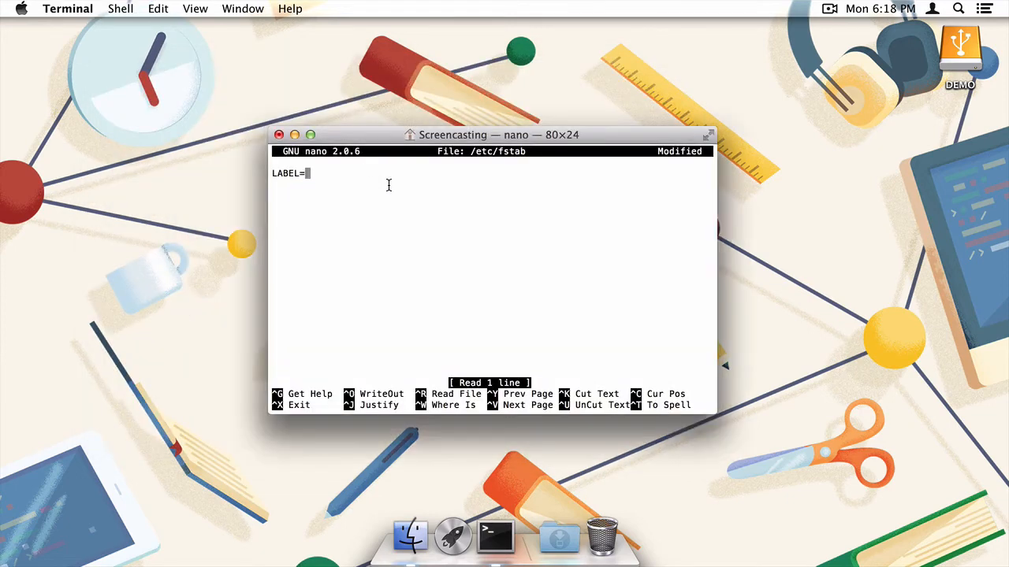
- Complete the entry as 'LABEL=DEMO none ntfs rw,auto,nobrowse'
type("DEMO")
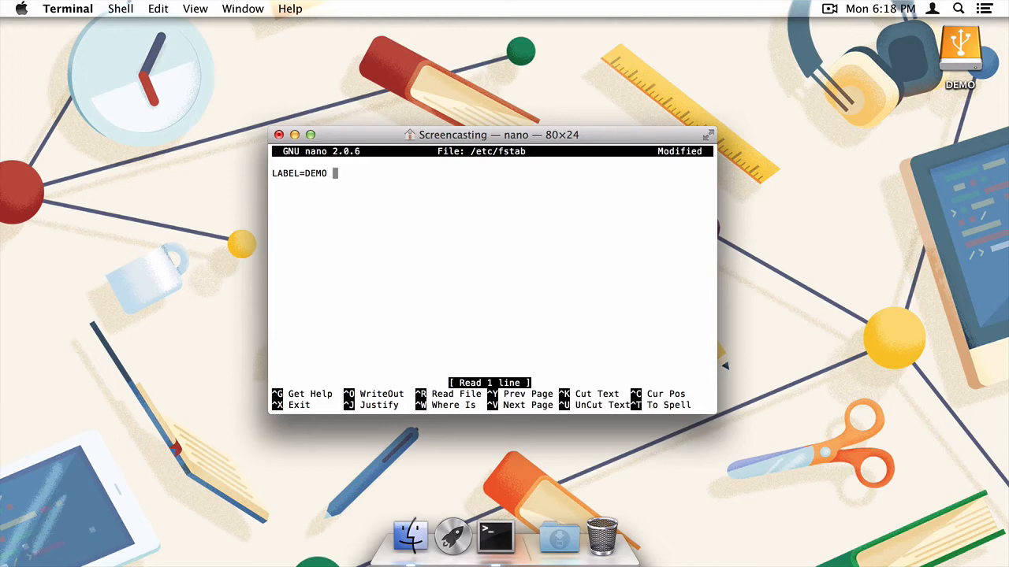
type("none")
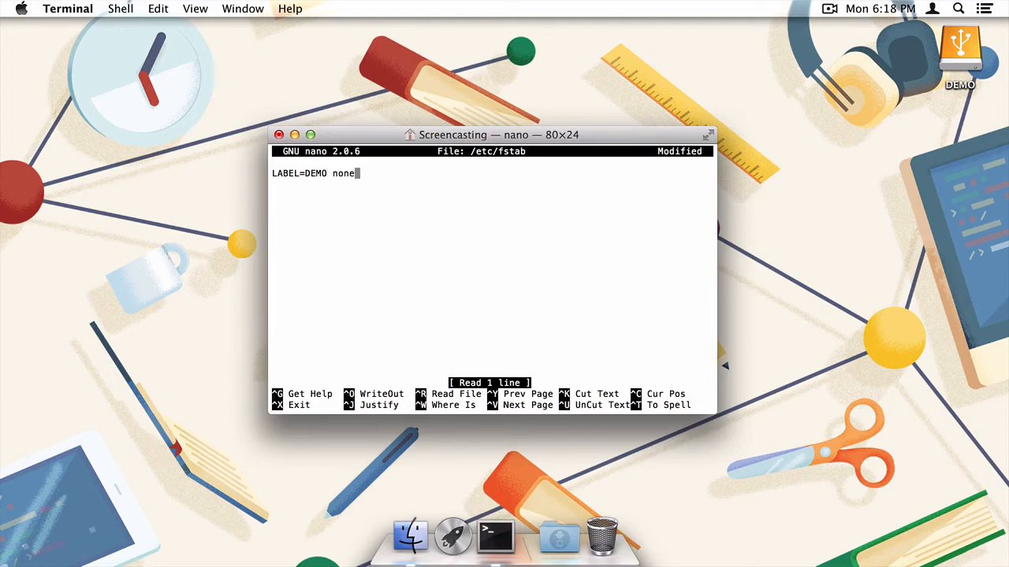
type("ntfs")
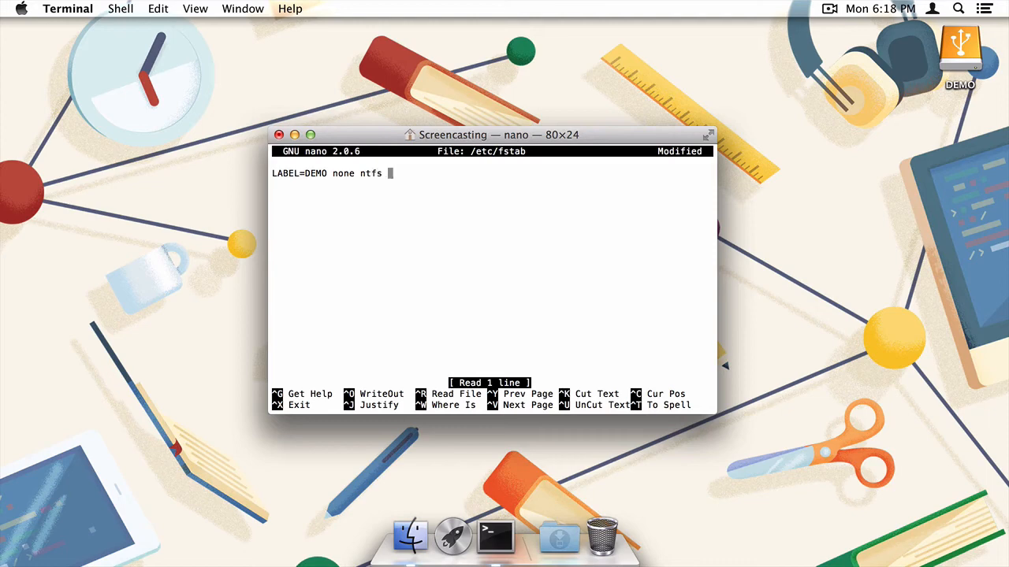
type("rw")
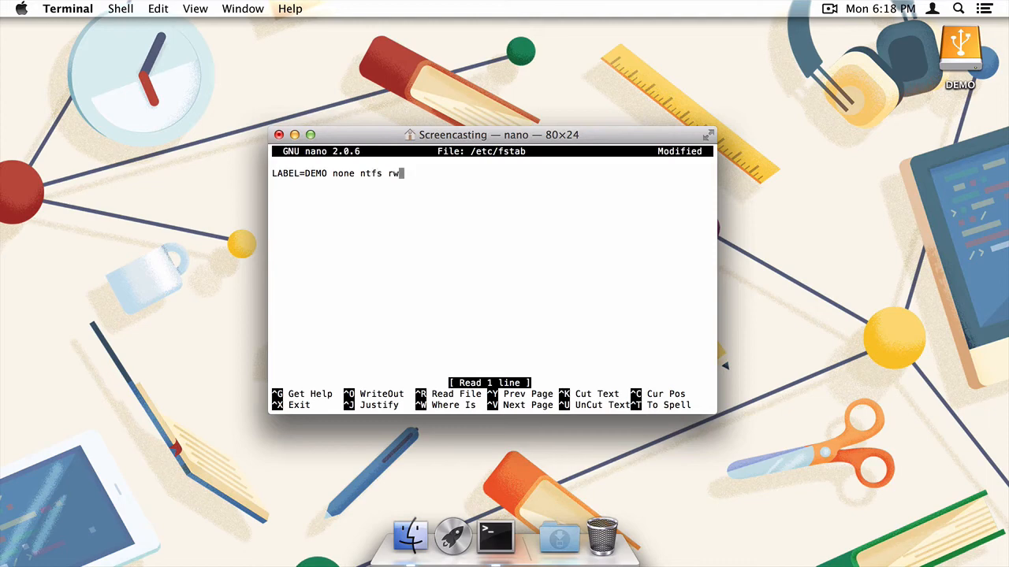
type(",")
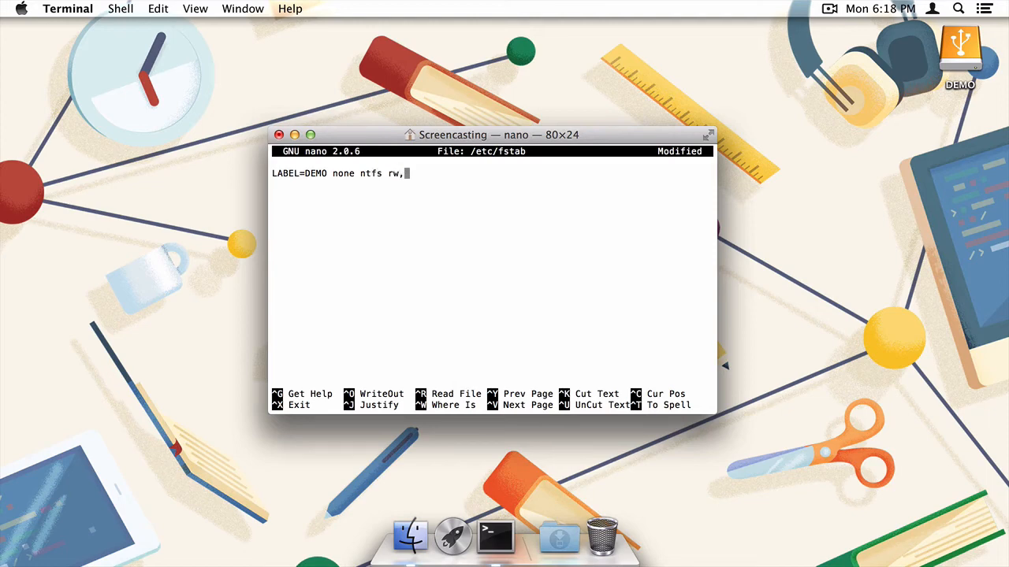
type("auto,no")
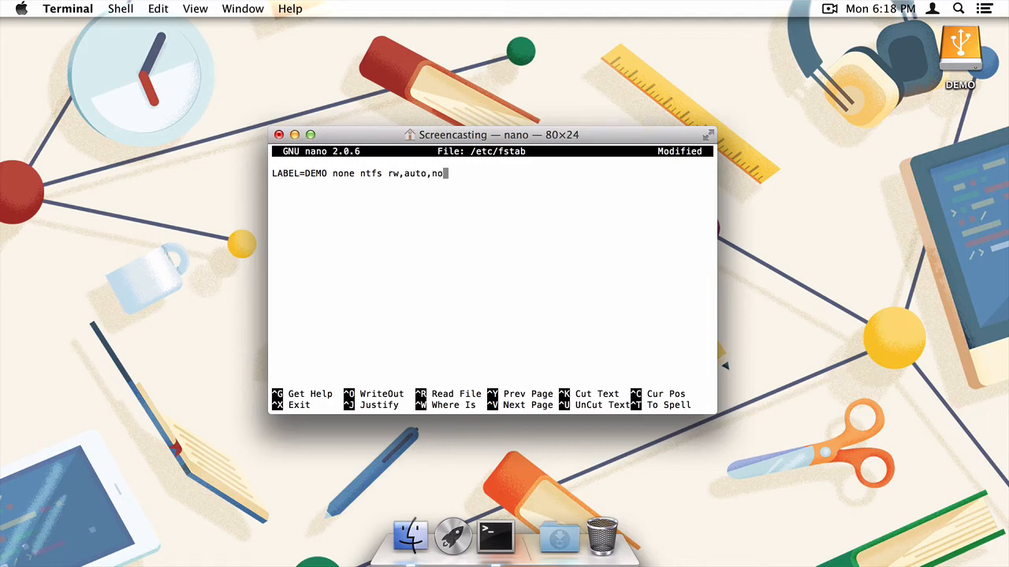
type("browse")
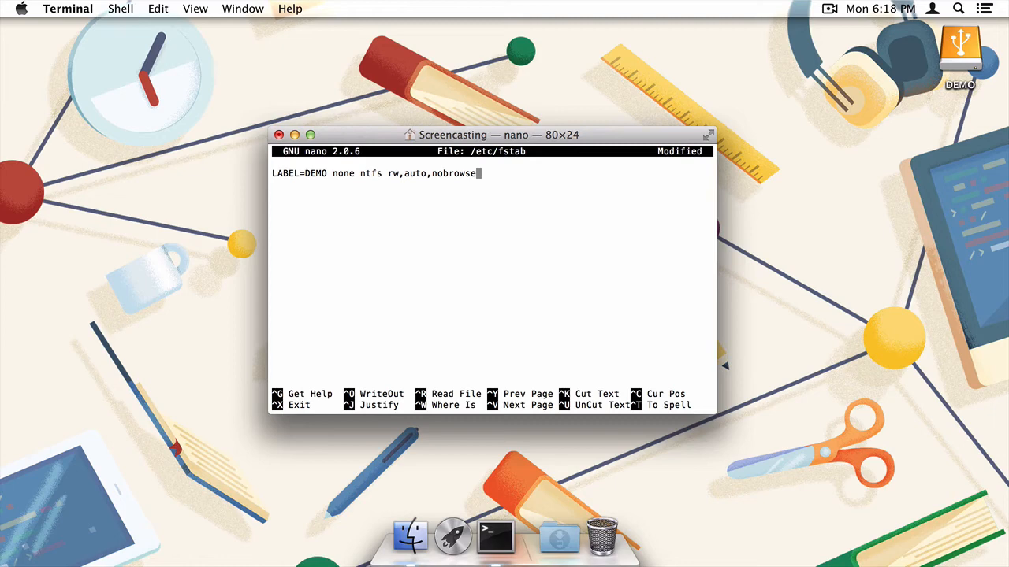
- Save /etc/fstab, exit nano and close the Terminal window
key("ctrl+o")
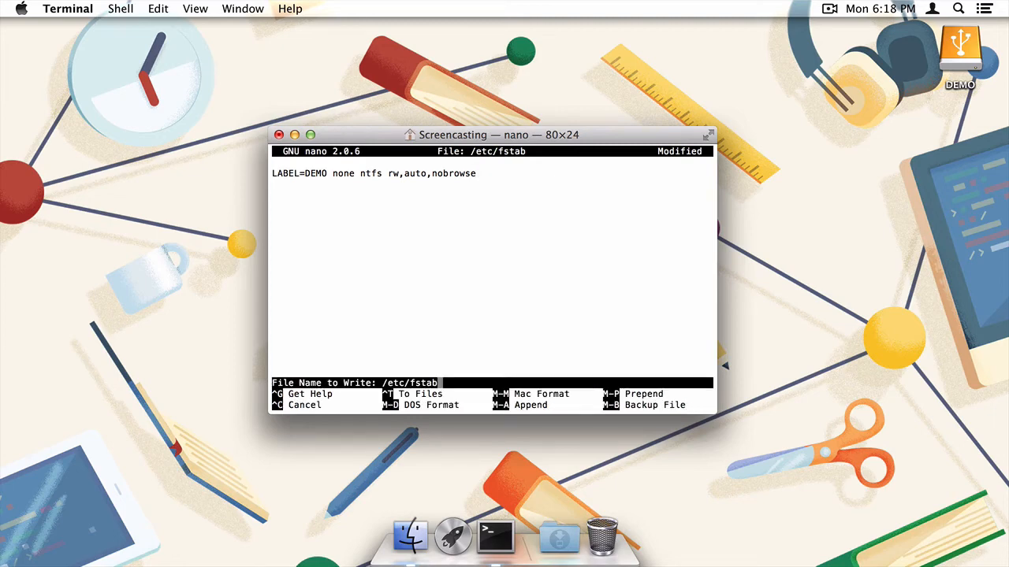
key("enter")
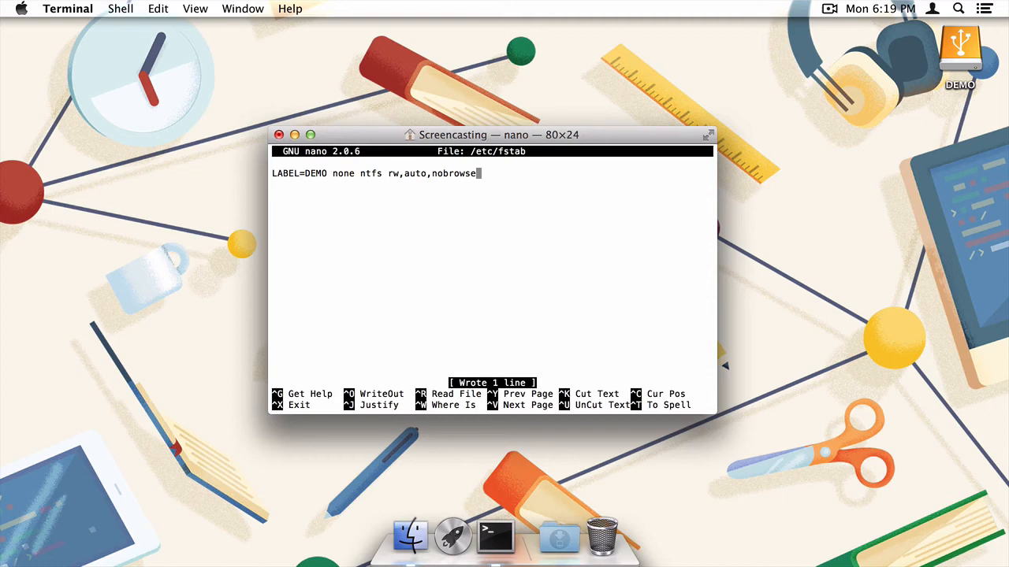
key("ctrl+x")
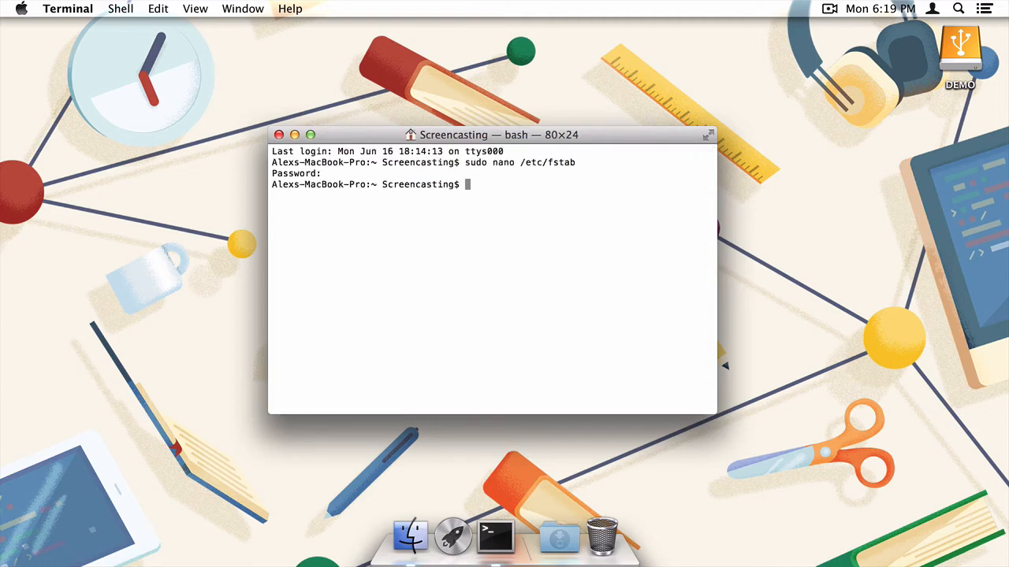
left_click(68, 9)
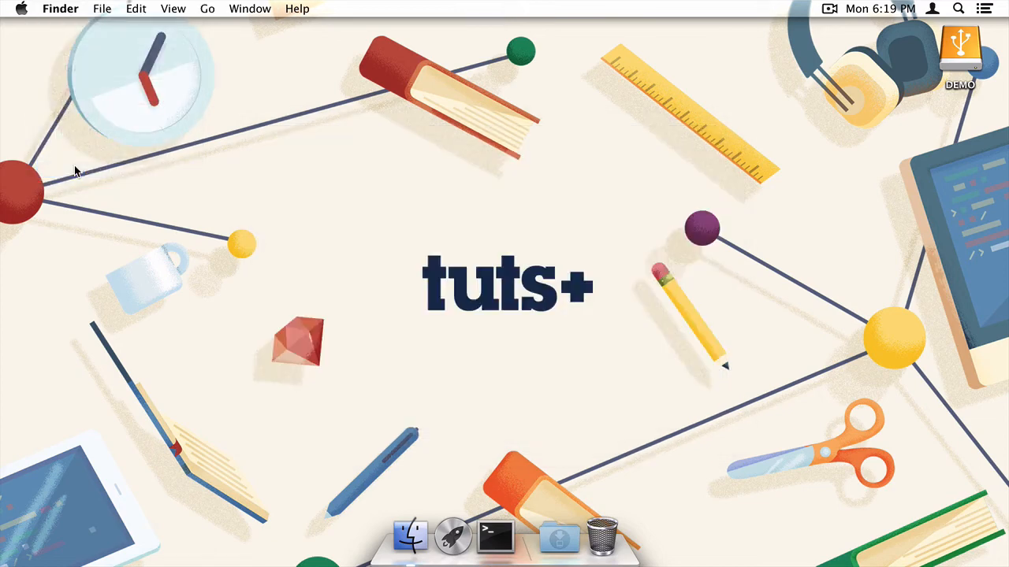
mouse_move(386, 495)
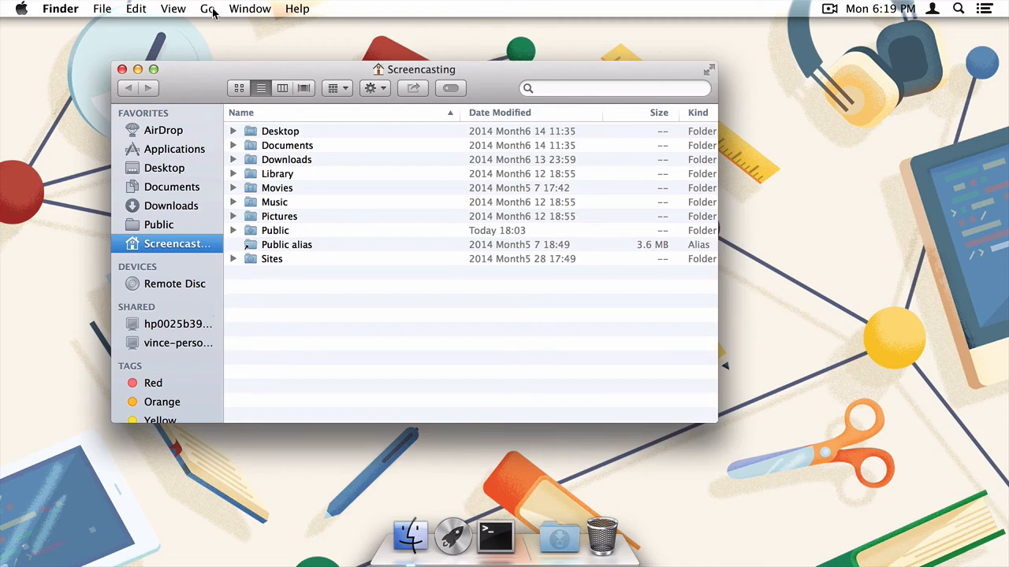
- Use Go to Folder to open /volumes in Finder
left_click(207, 9)
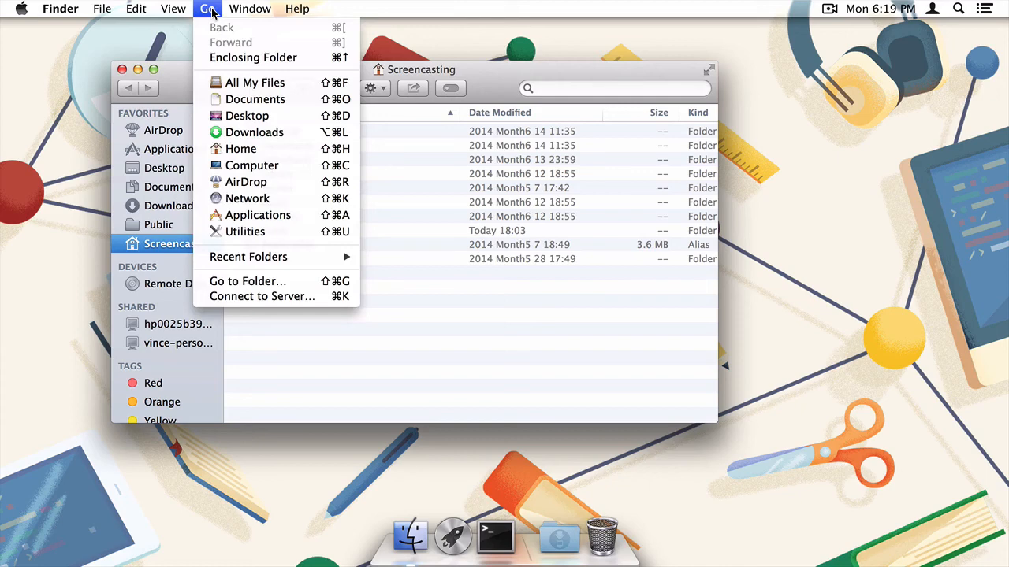
mouse_move(247, 282)
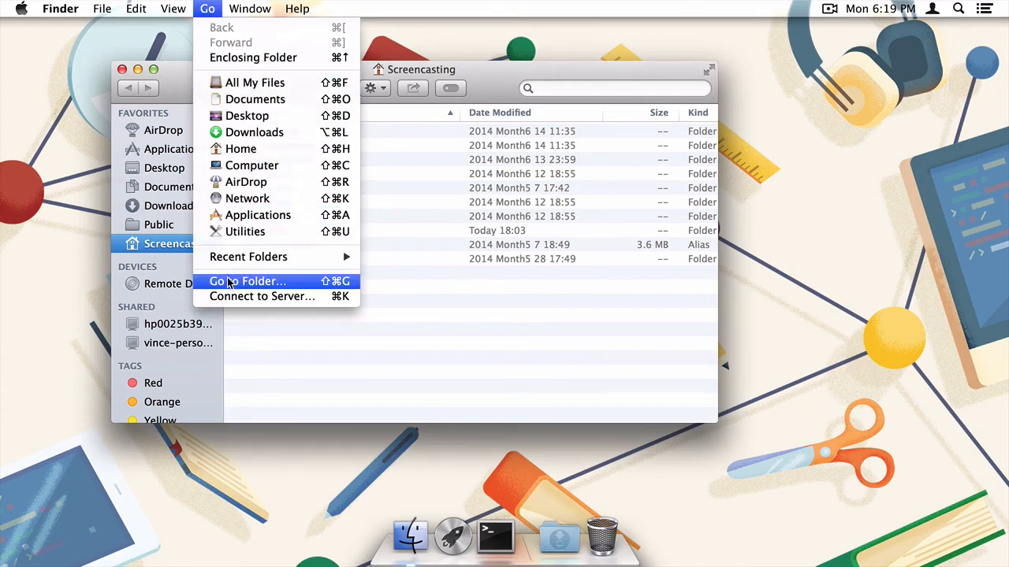
left_click(247, 281)
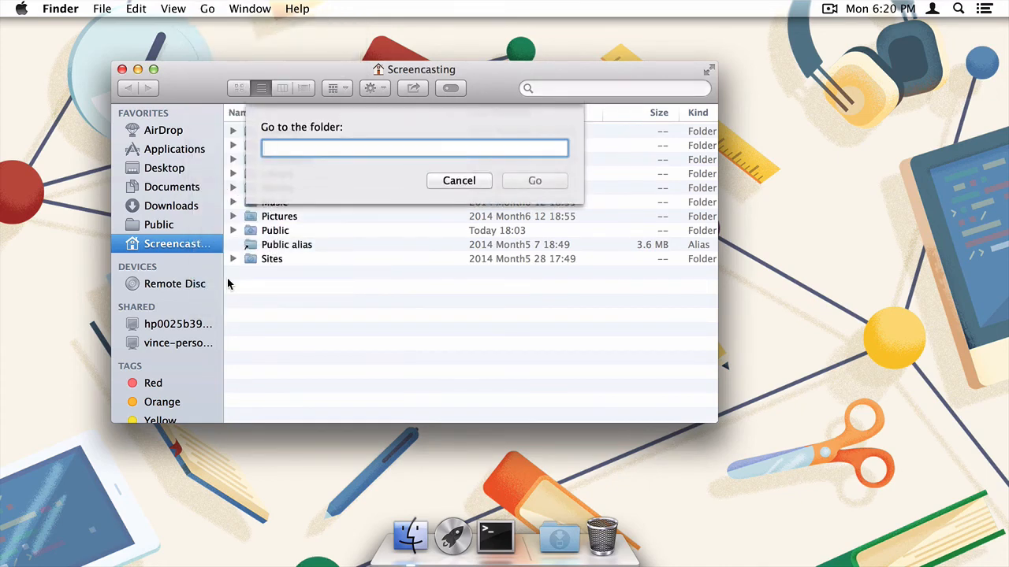
type("/vo")
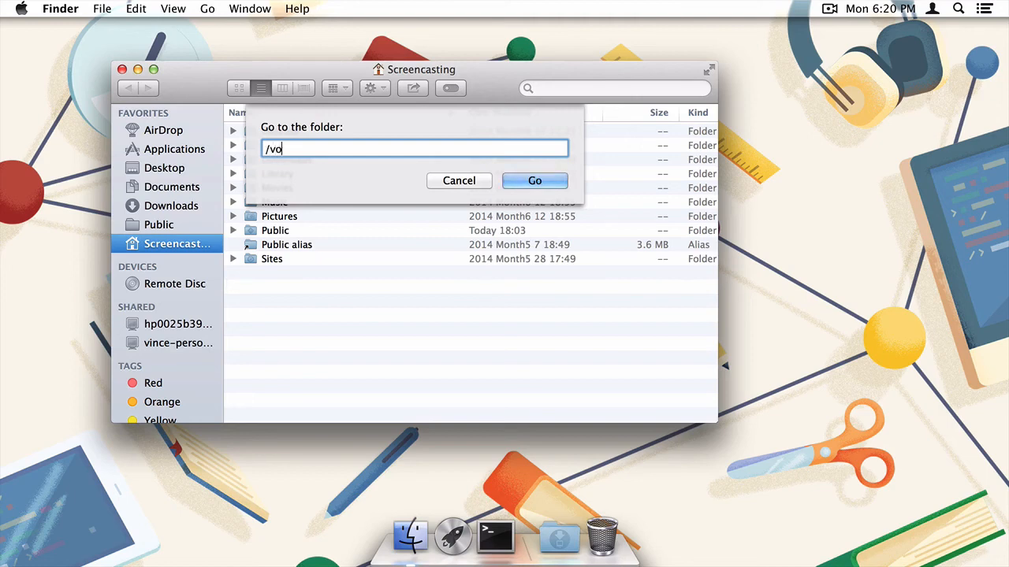
type("lumes")
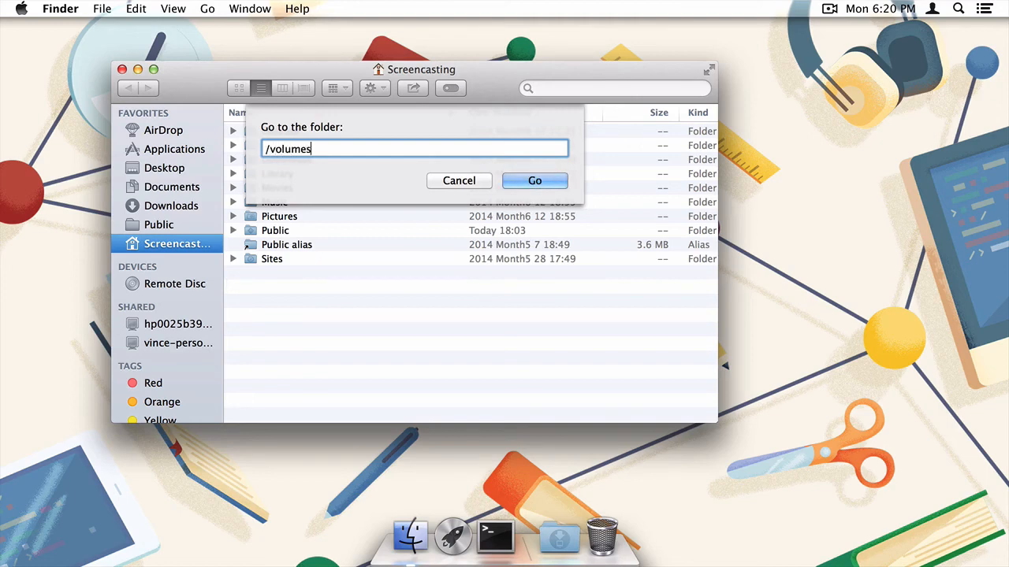
left_click(534, 180)
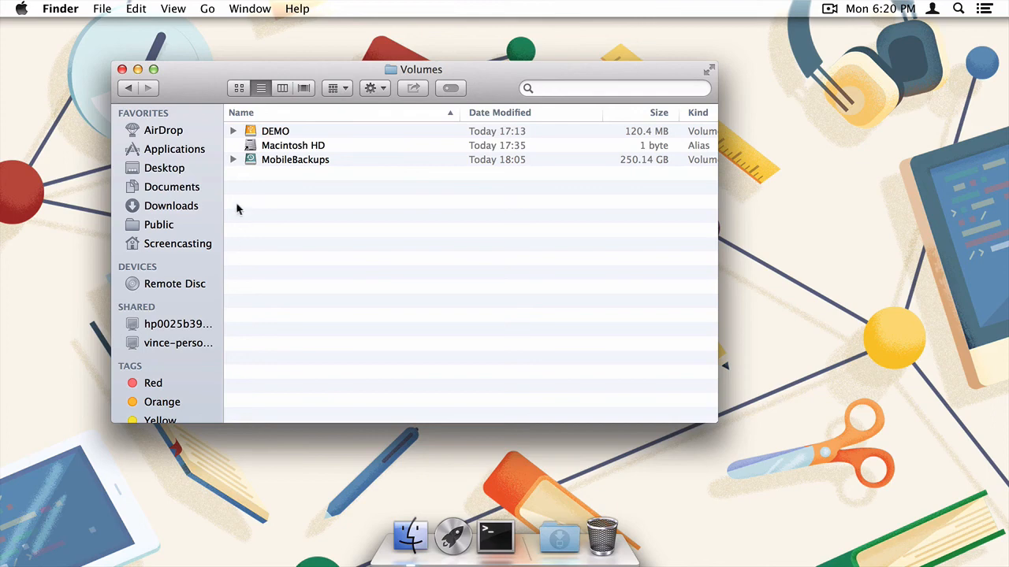
- Add DEMO to the sidebar Favorites and open its Important.txt file
left_click(275, 130)
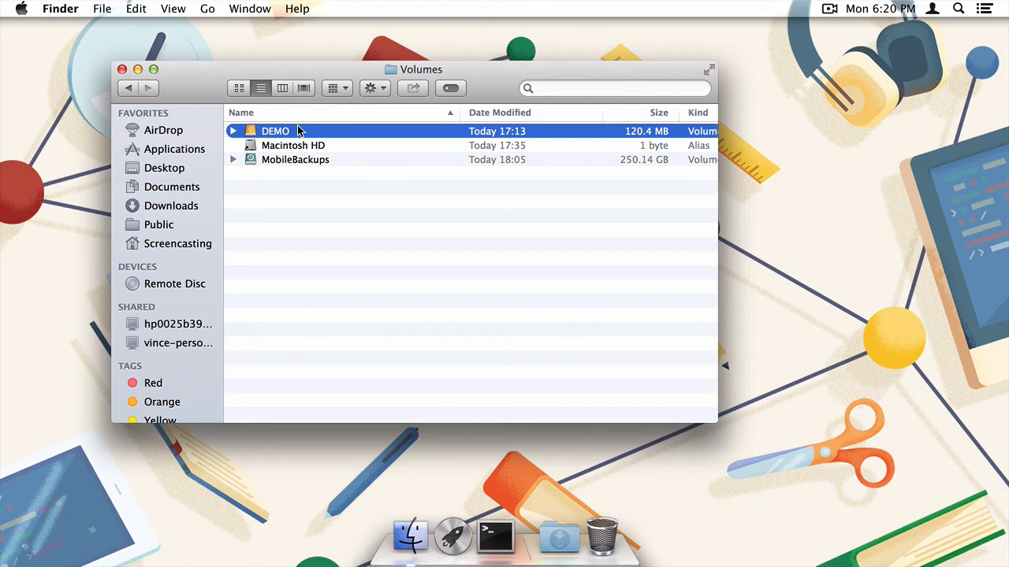
mouse_move(298, 134)
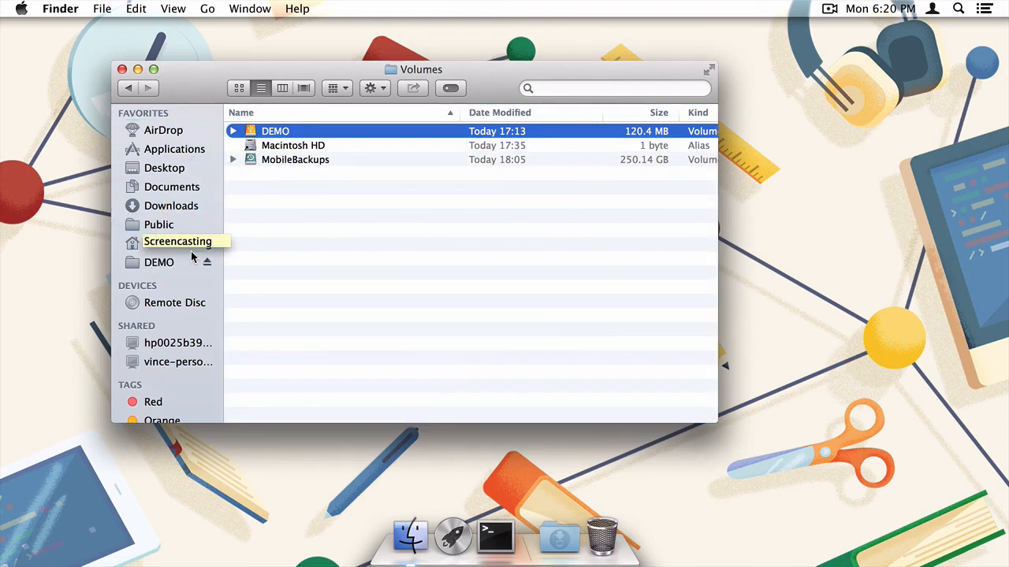
left_click(159, 262)
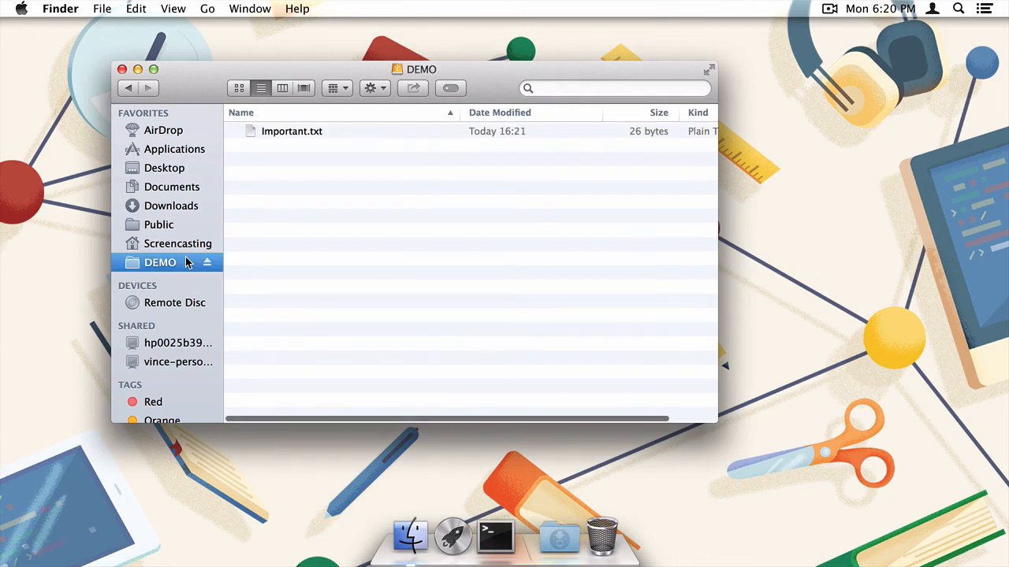
left_click(292, 131)
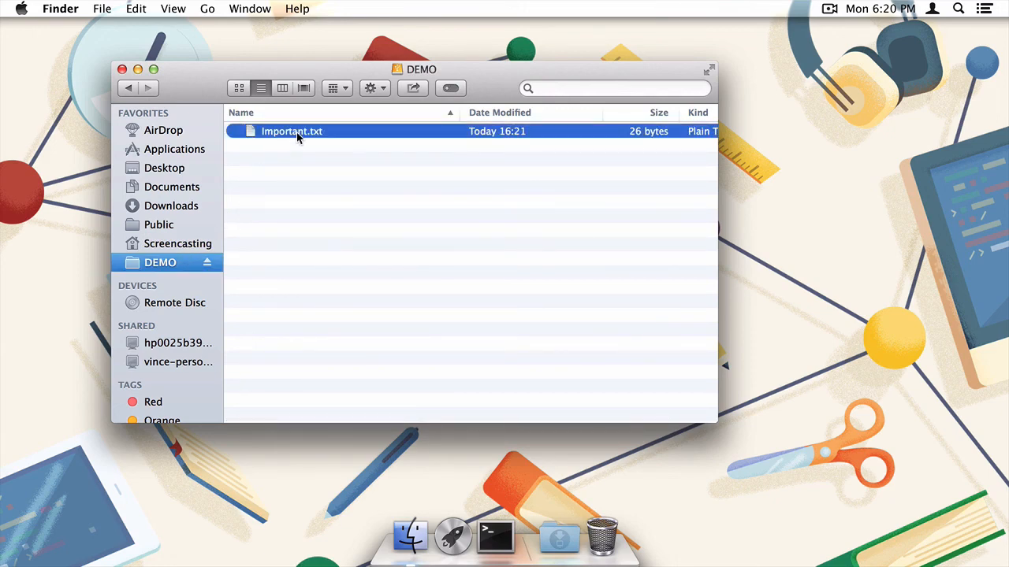
double_click(291, 131)
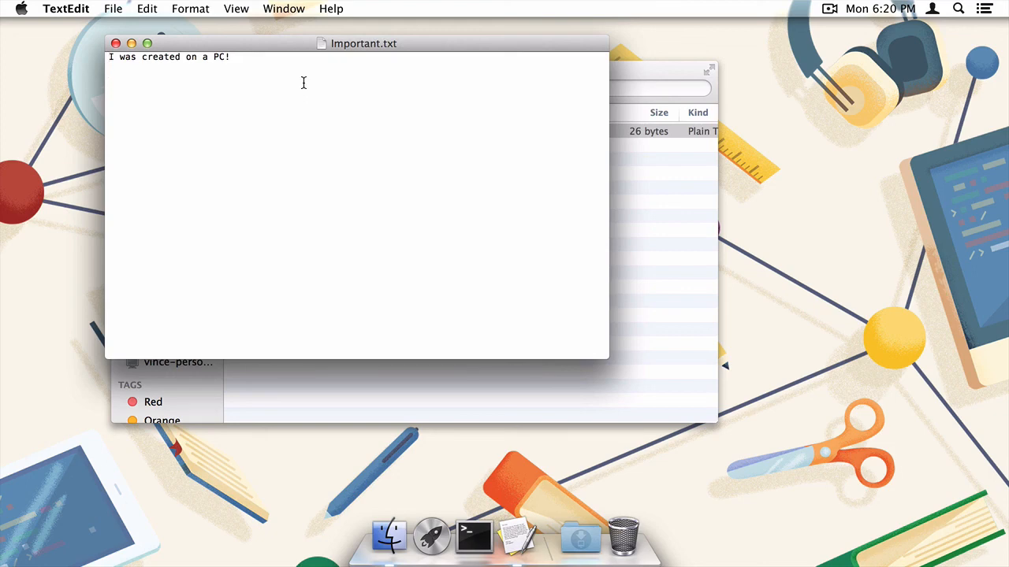
- Type the line 'And edited on a Mac!' into Important.txt
type("And edi")
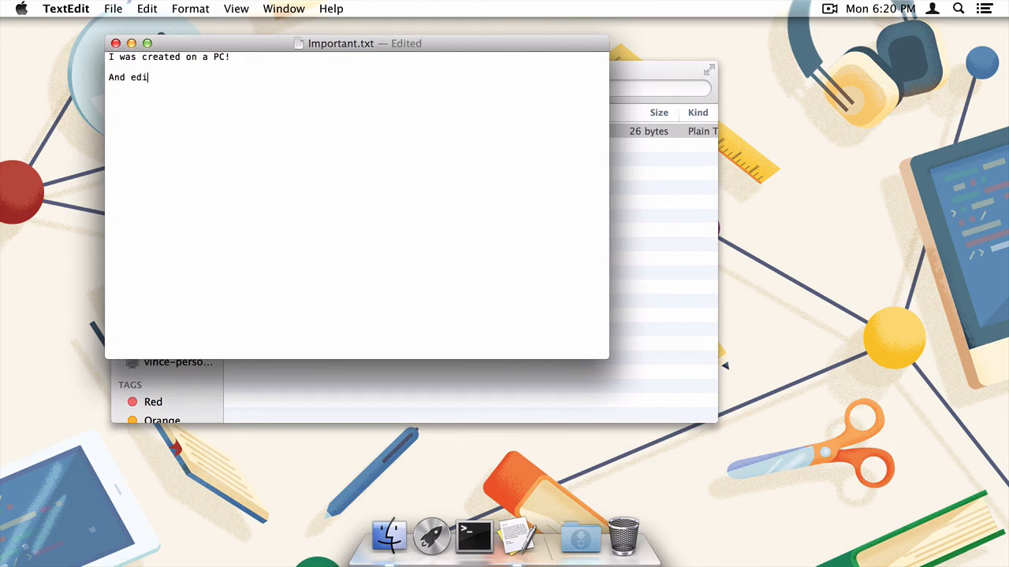
type("ted o")
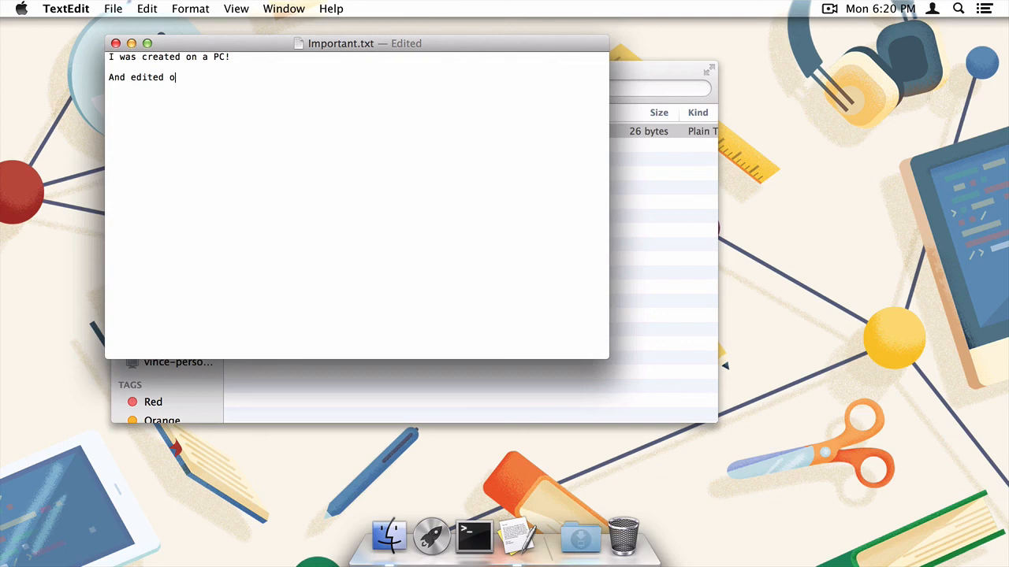
type("n a Mac")
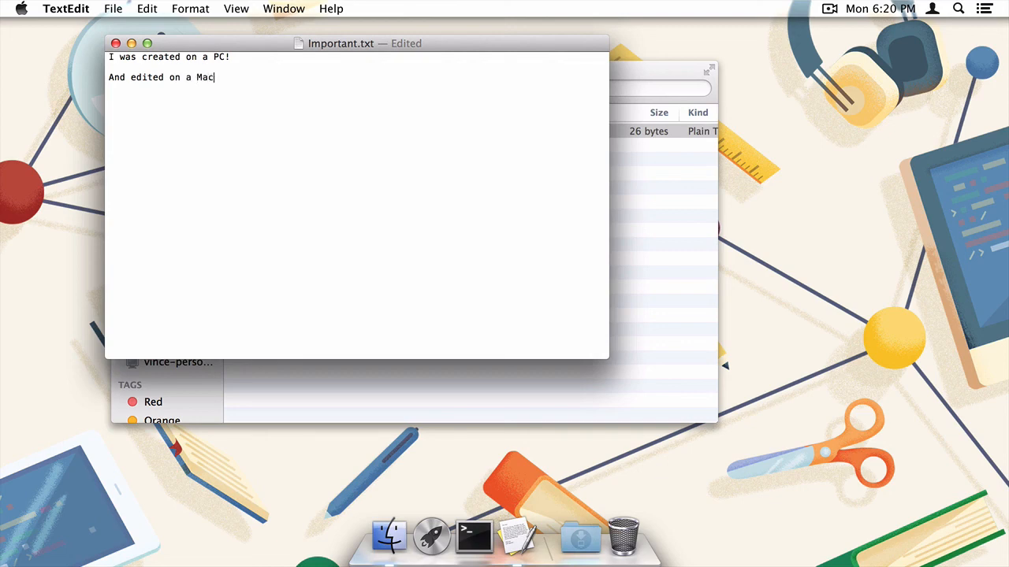
type("!")
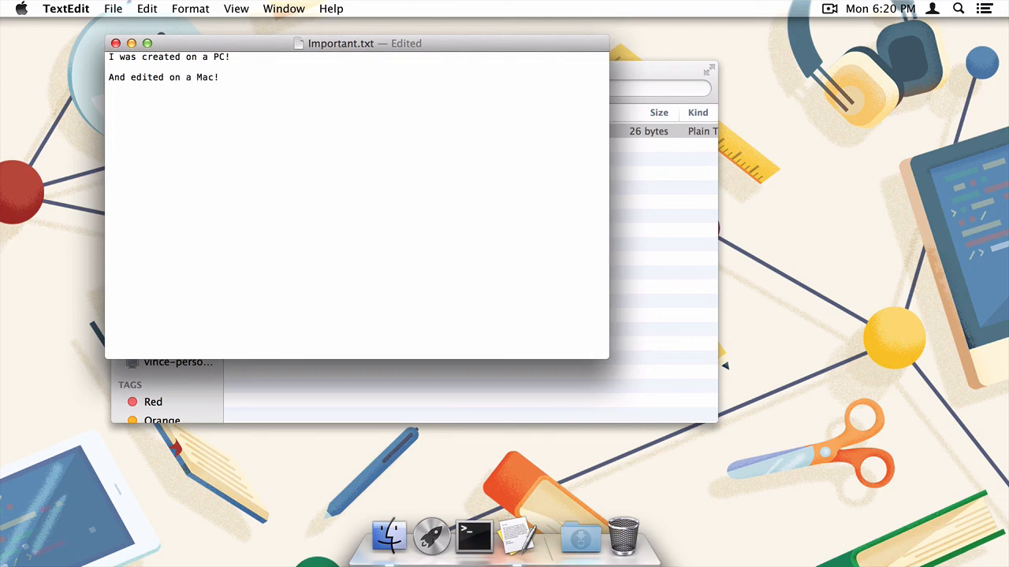